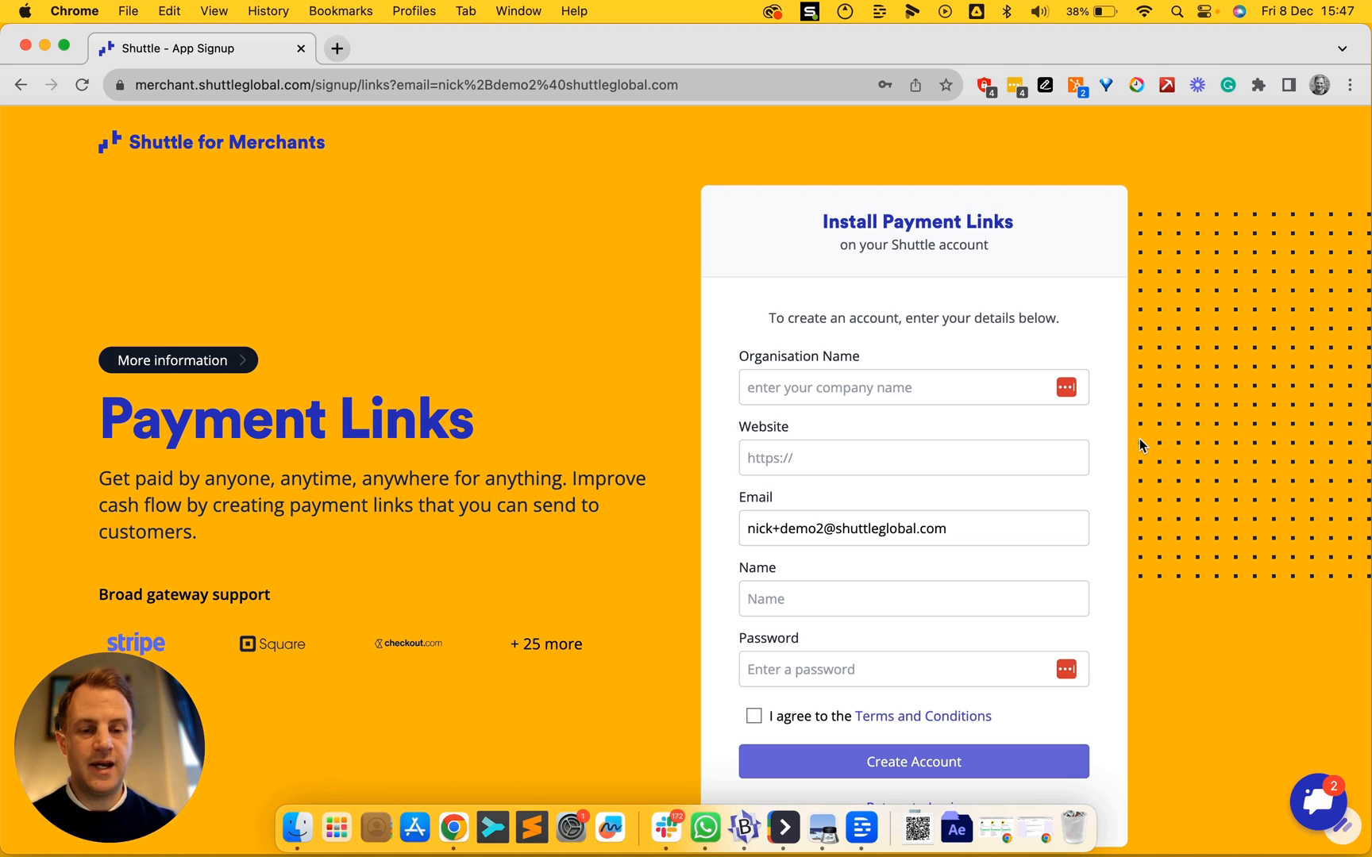
pyautogui.moveTo(757, 277)
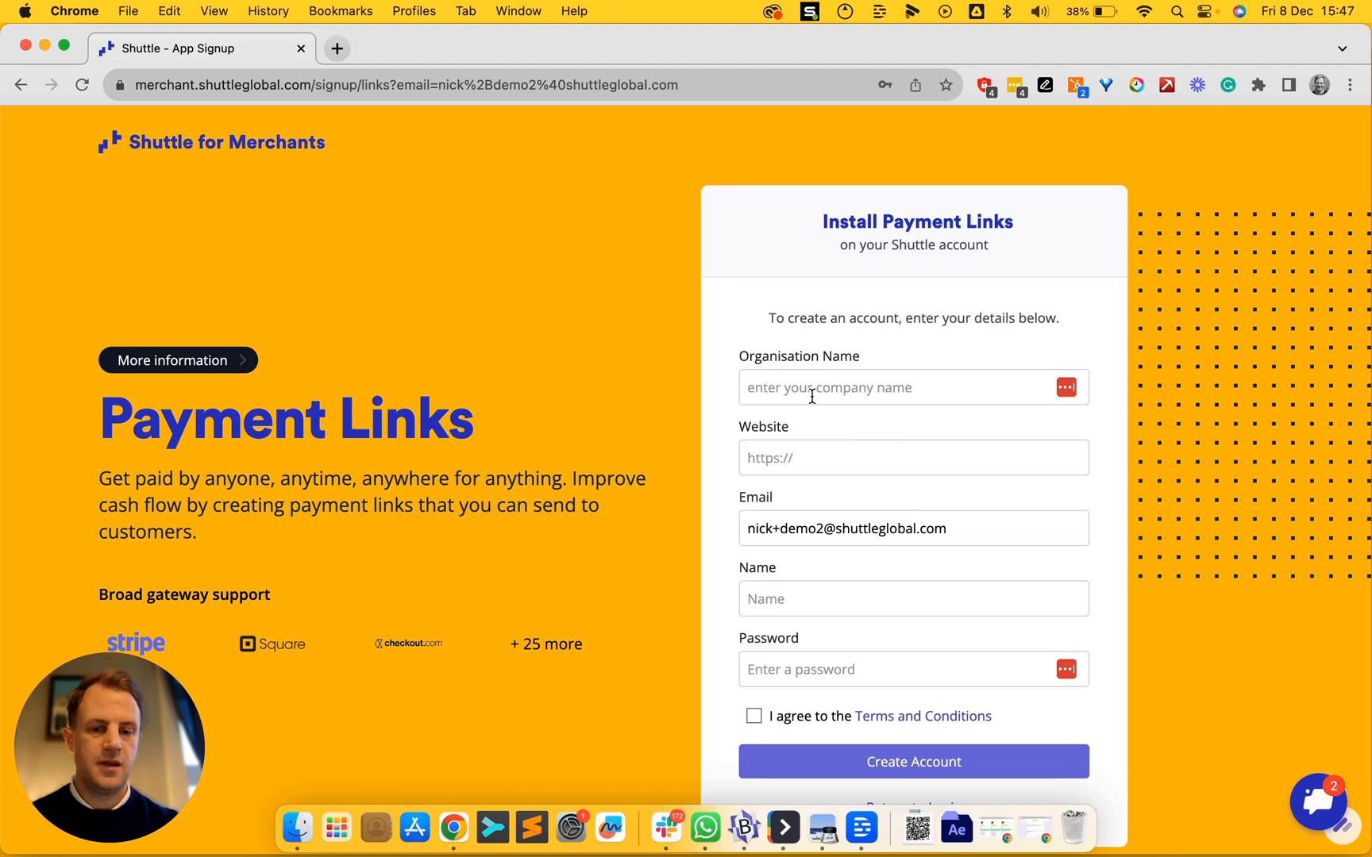
# Step: Create the merchant account with organisation name 'Shuttle' and website shuttleglobal.com
pyautogui.click(912, 388)
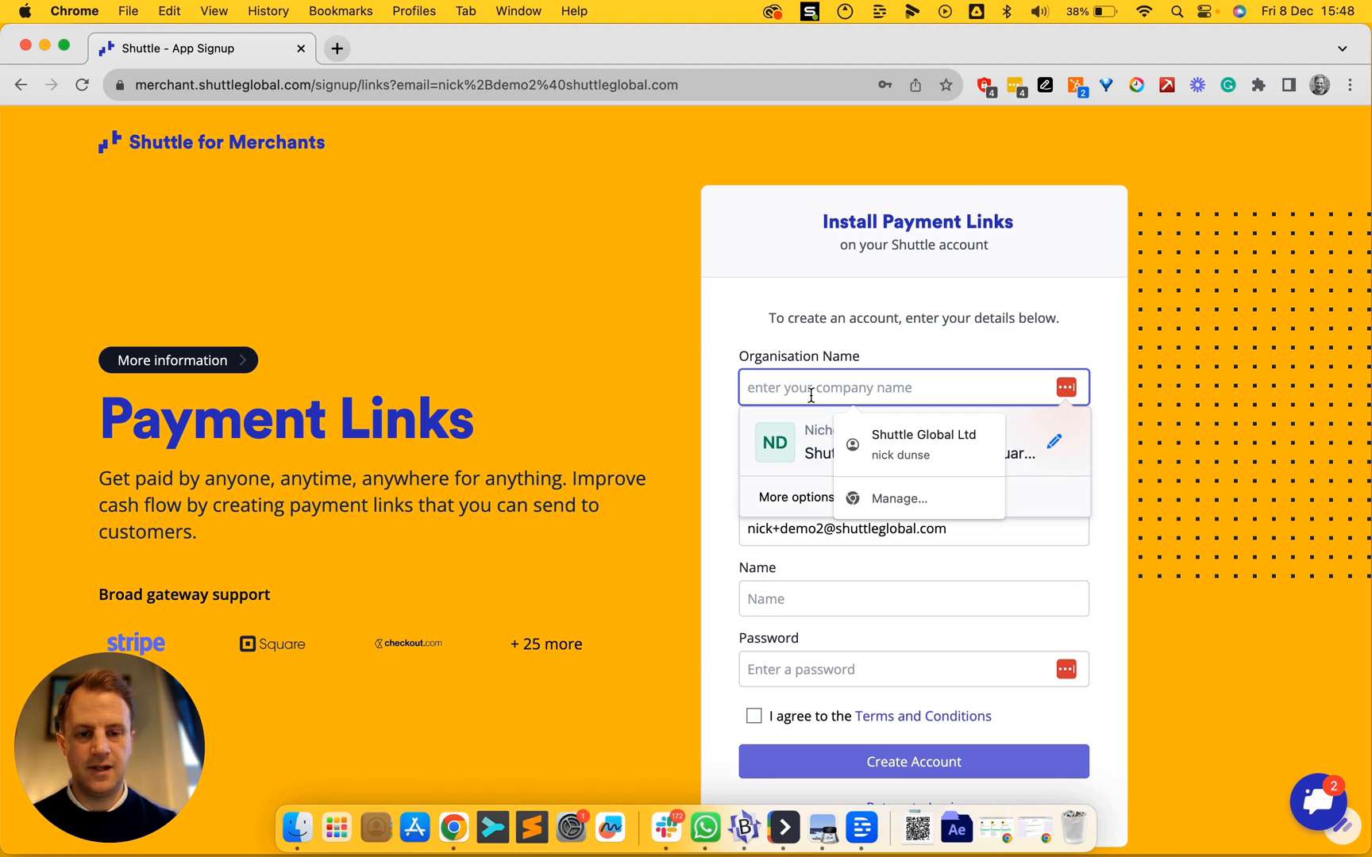
pyautogui.write('Shutt')
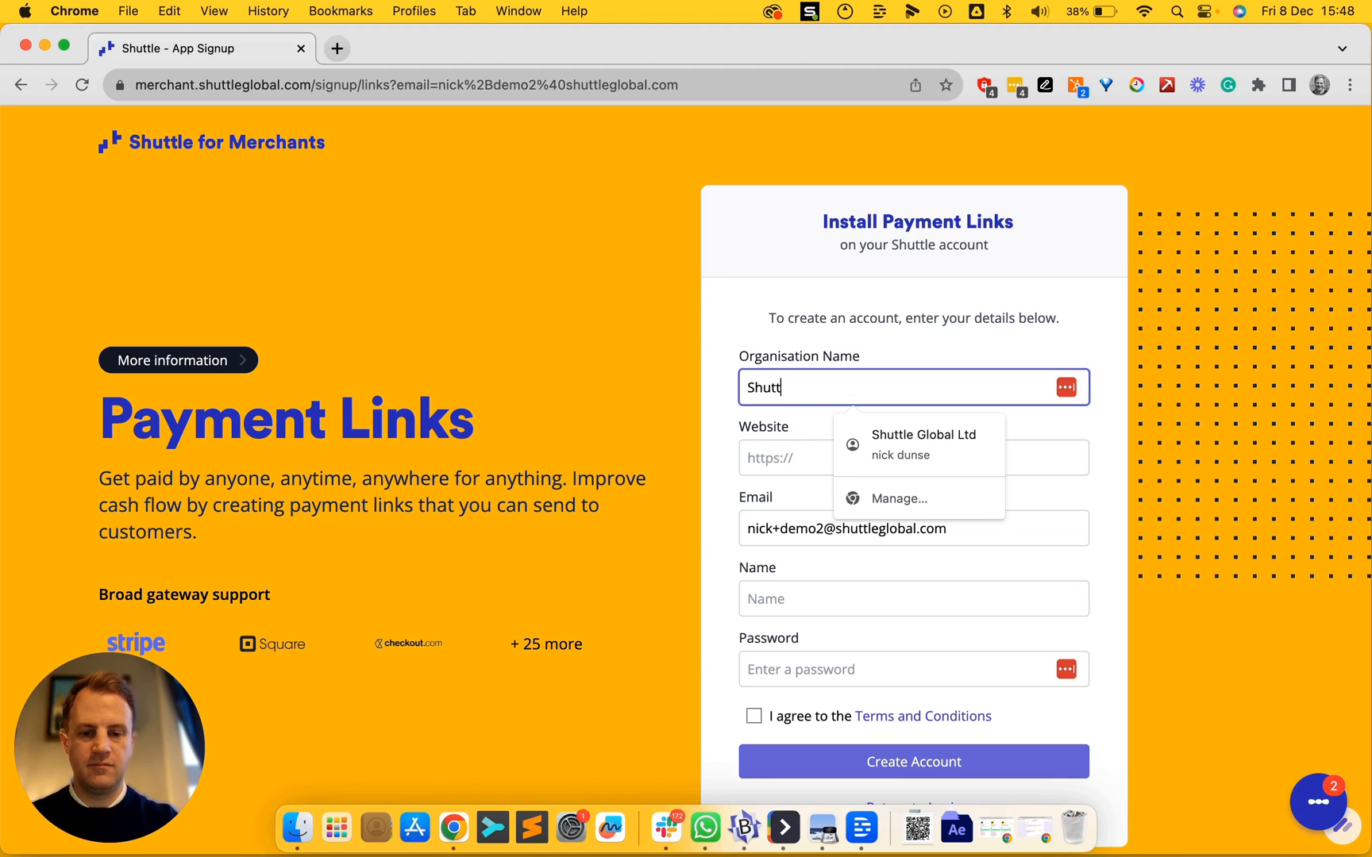
pyautogui.click(919, 444)
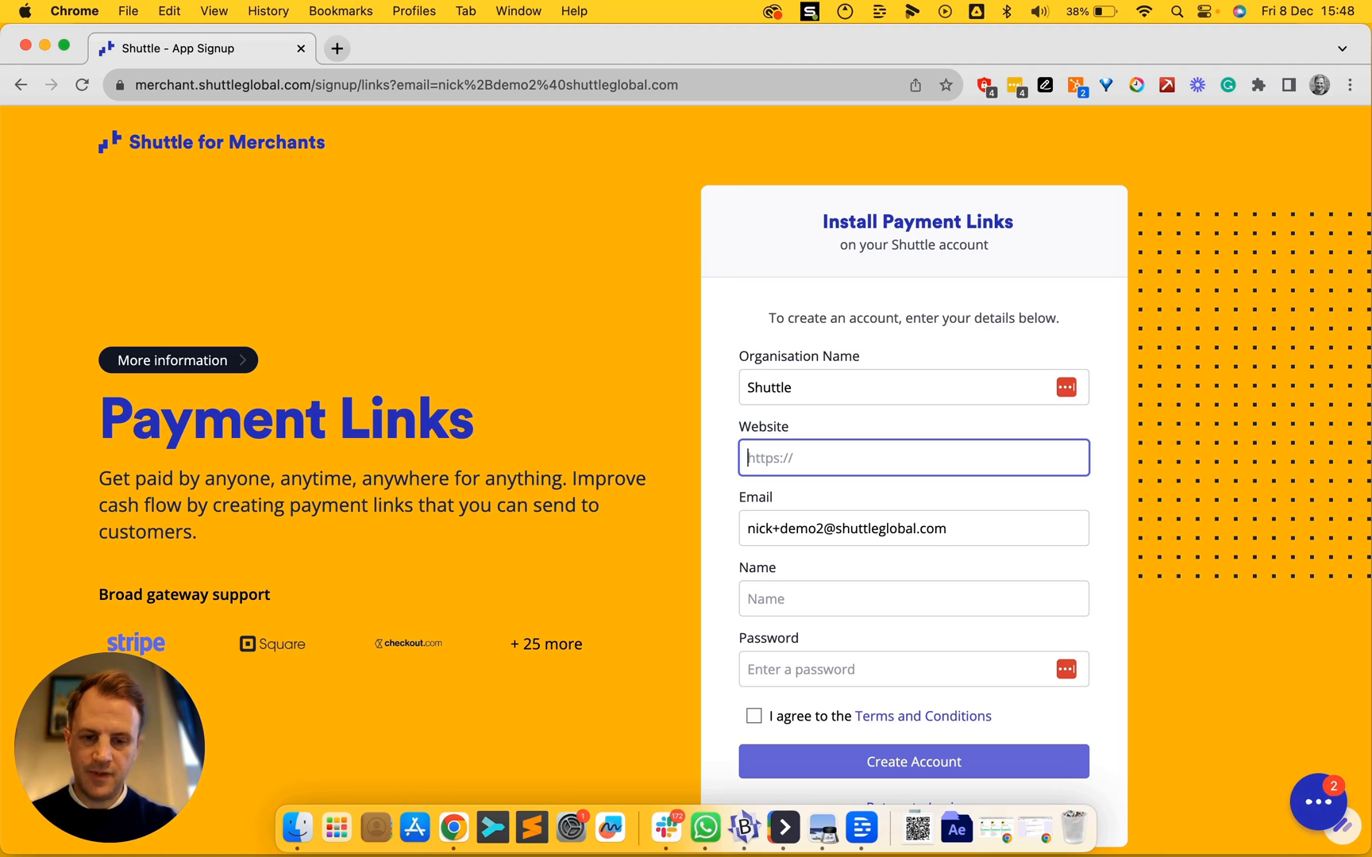
pyautogui.click(912, 762)
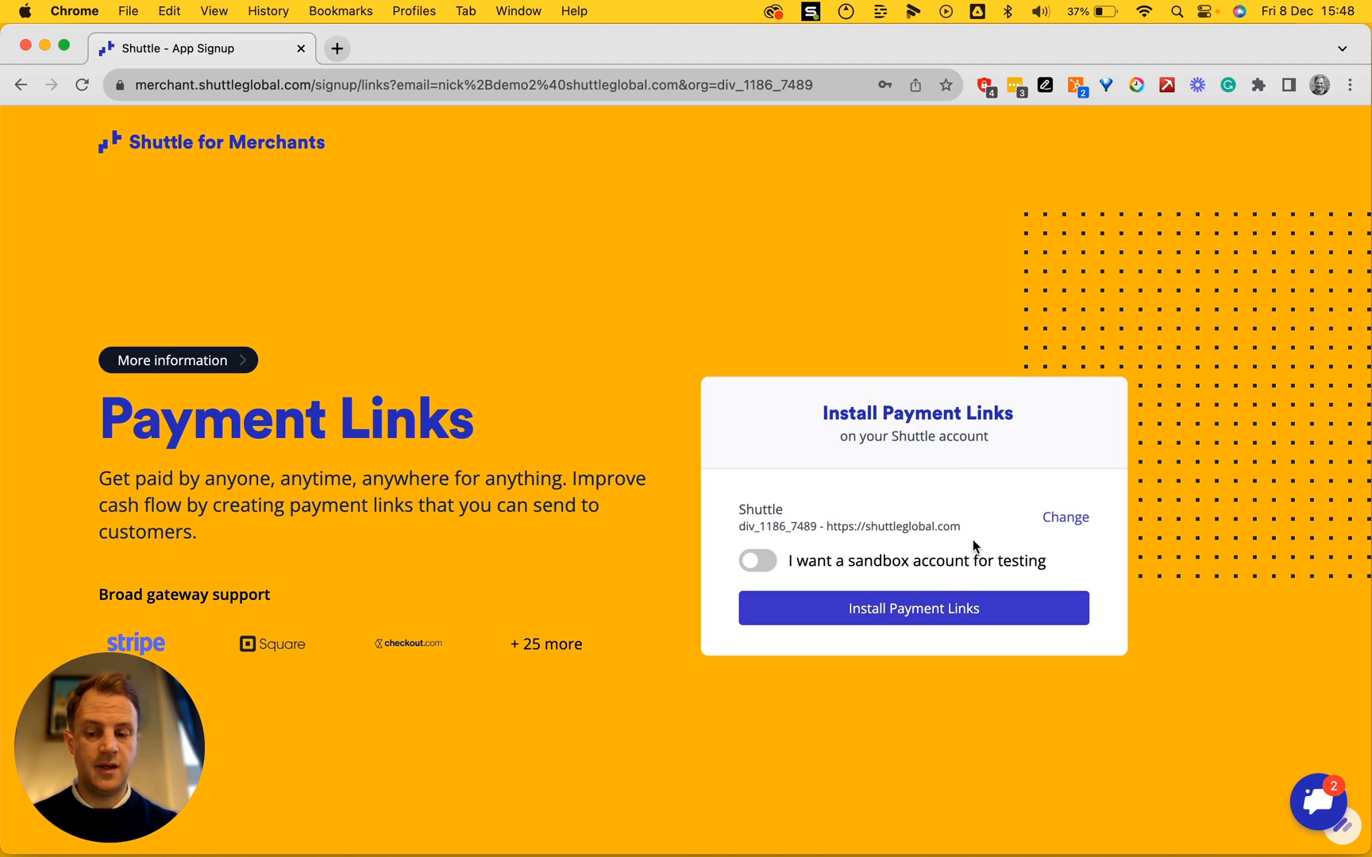
pyautogui.moveTo(926, 612)
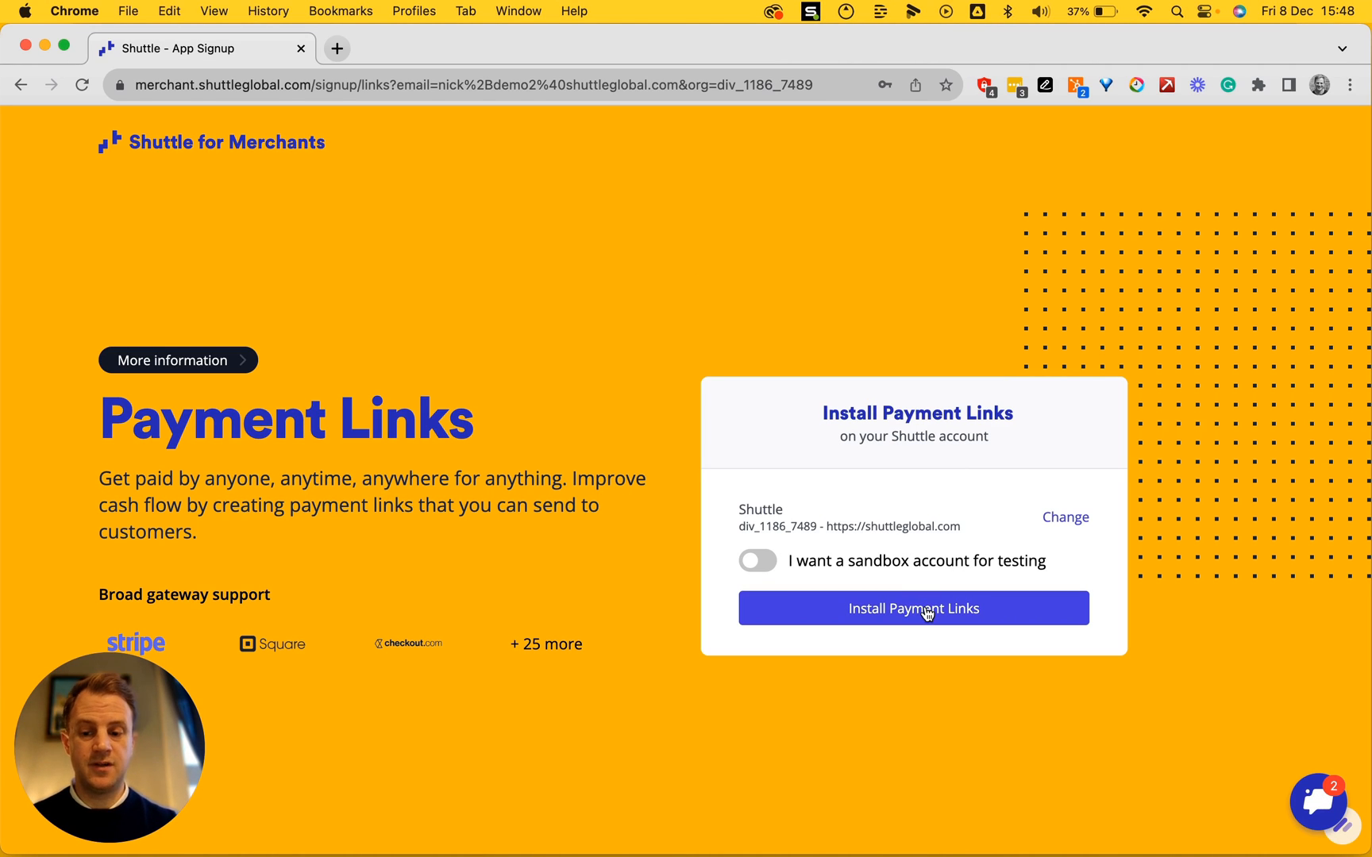
# Step: Install Payment Links on the new Shuttle account to reach the payment processor step
pyautogui.click(912, 608)
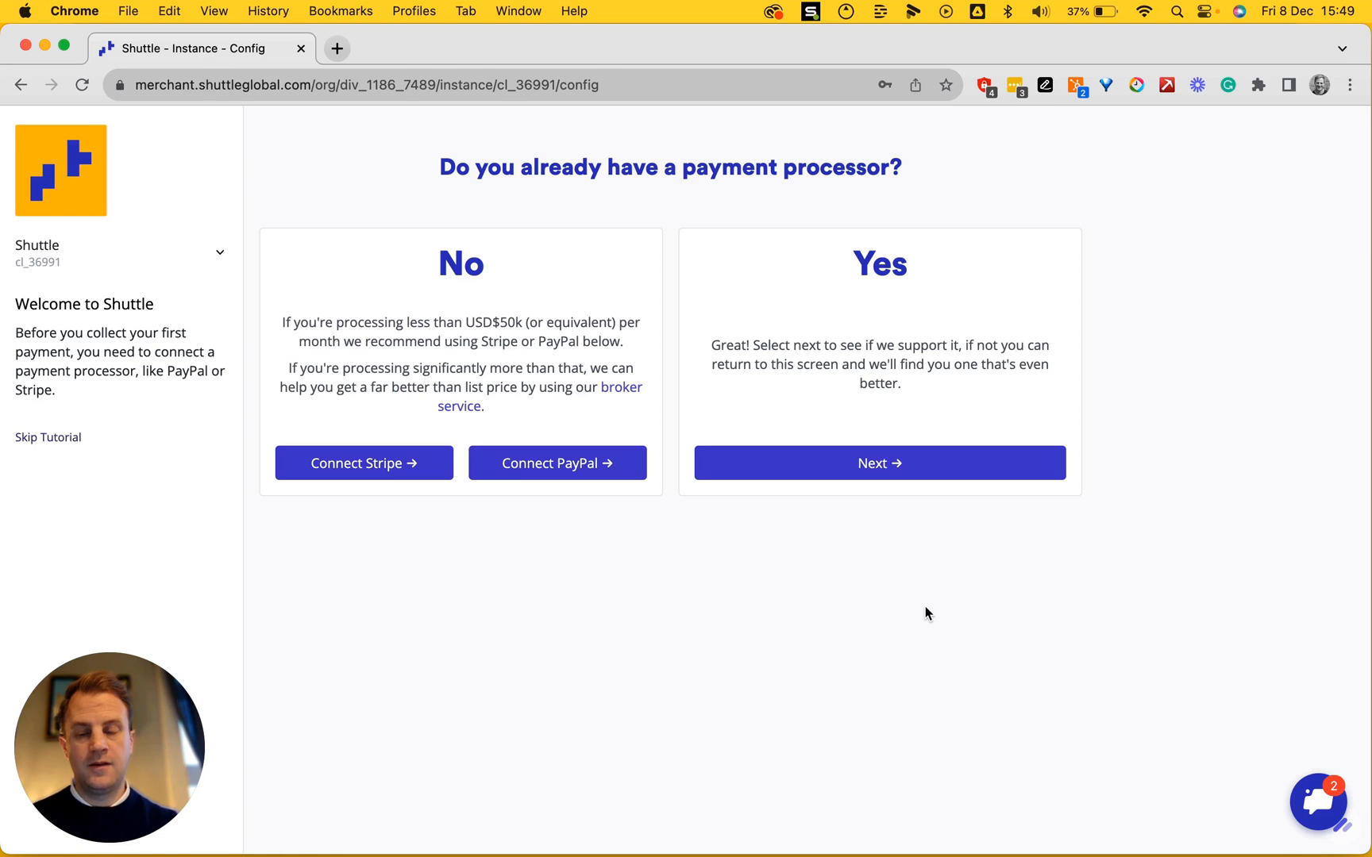
pyautogui.moveTo(717, 652)
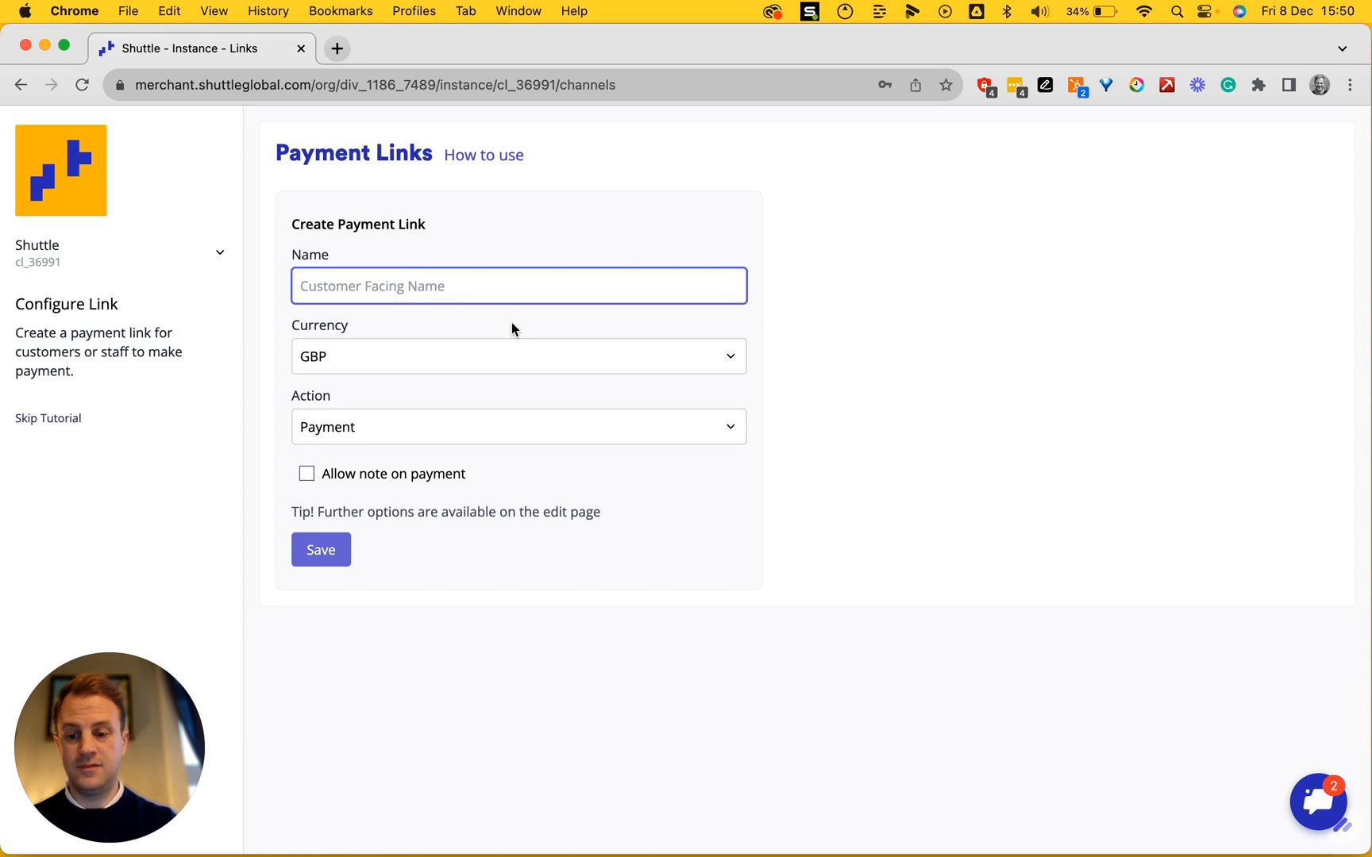
# Step: Save a new GBP payment link named 'Invoice payments'
pyautogui.write('Invoice payments')
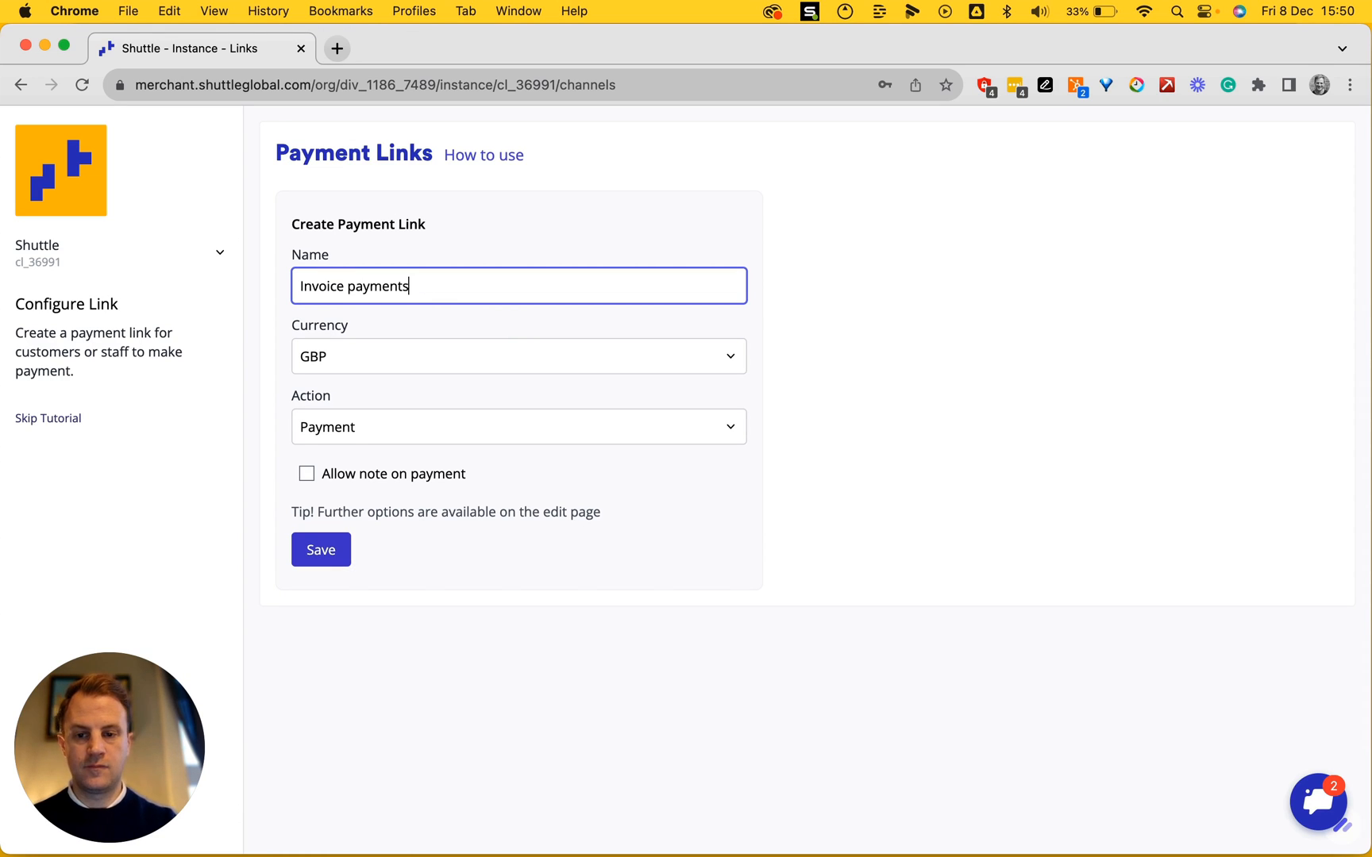
pyautogui.click(320, 550)
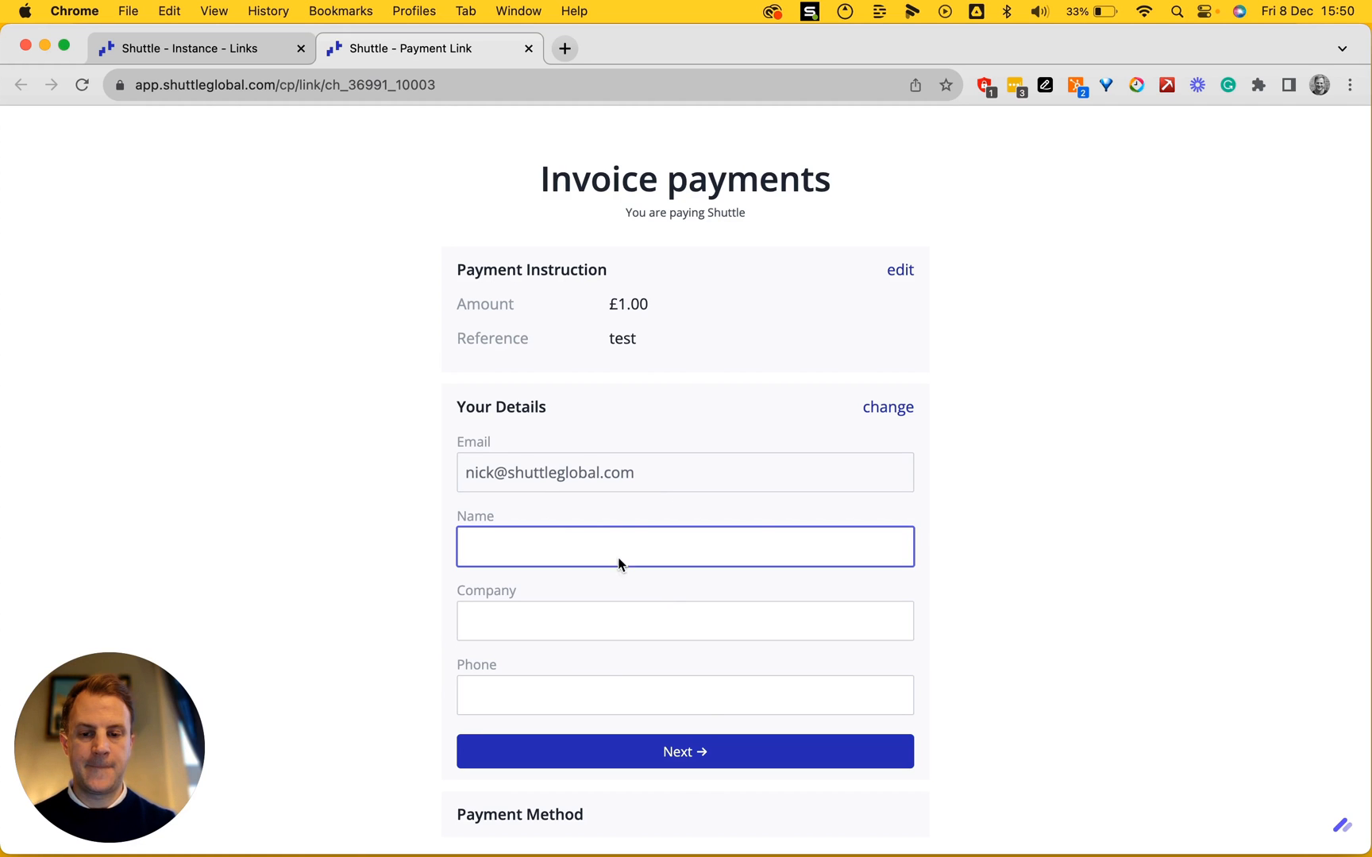
pyautogui.write('nick dunse')
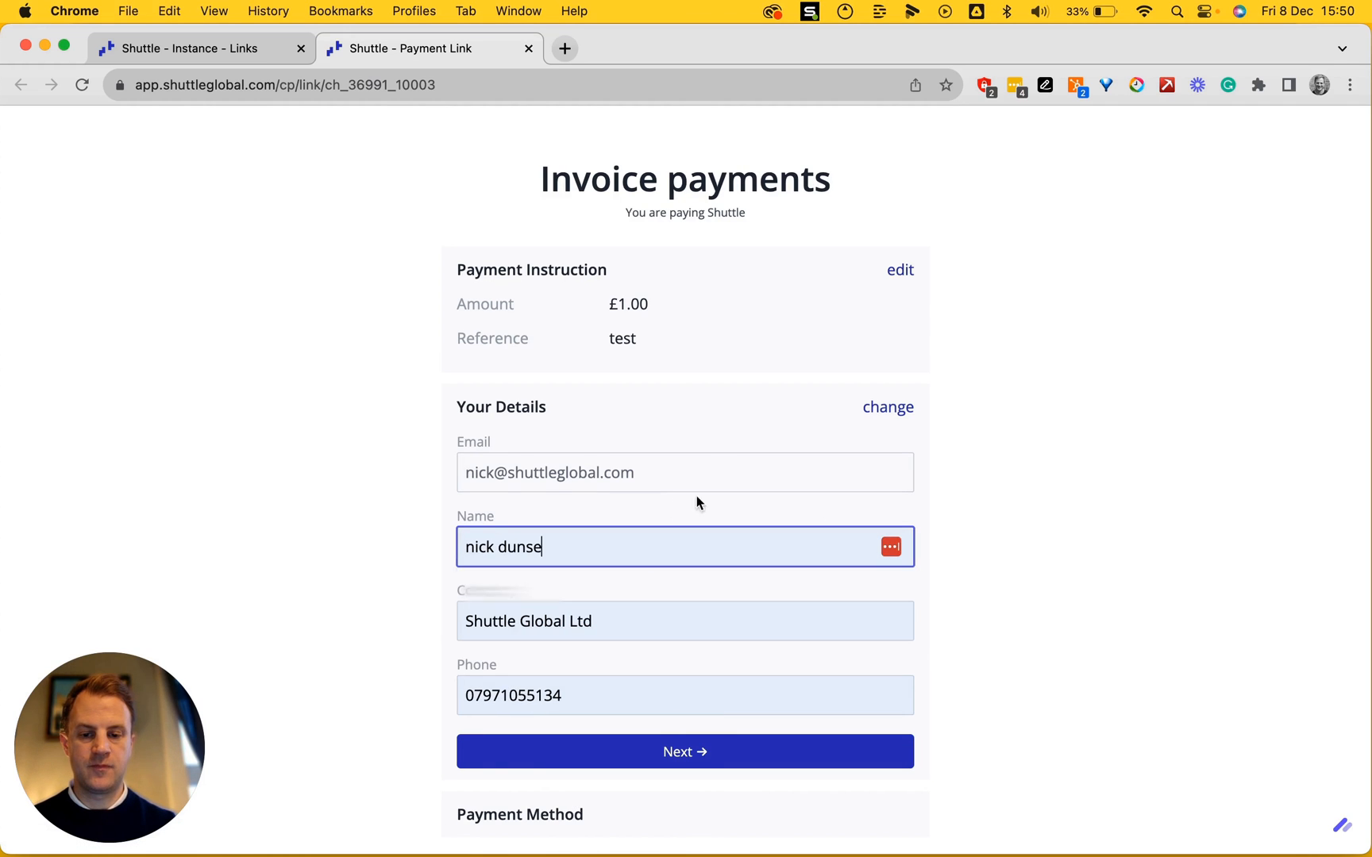
pyautogui.scroll(-3)
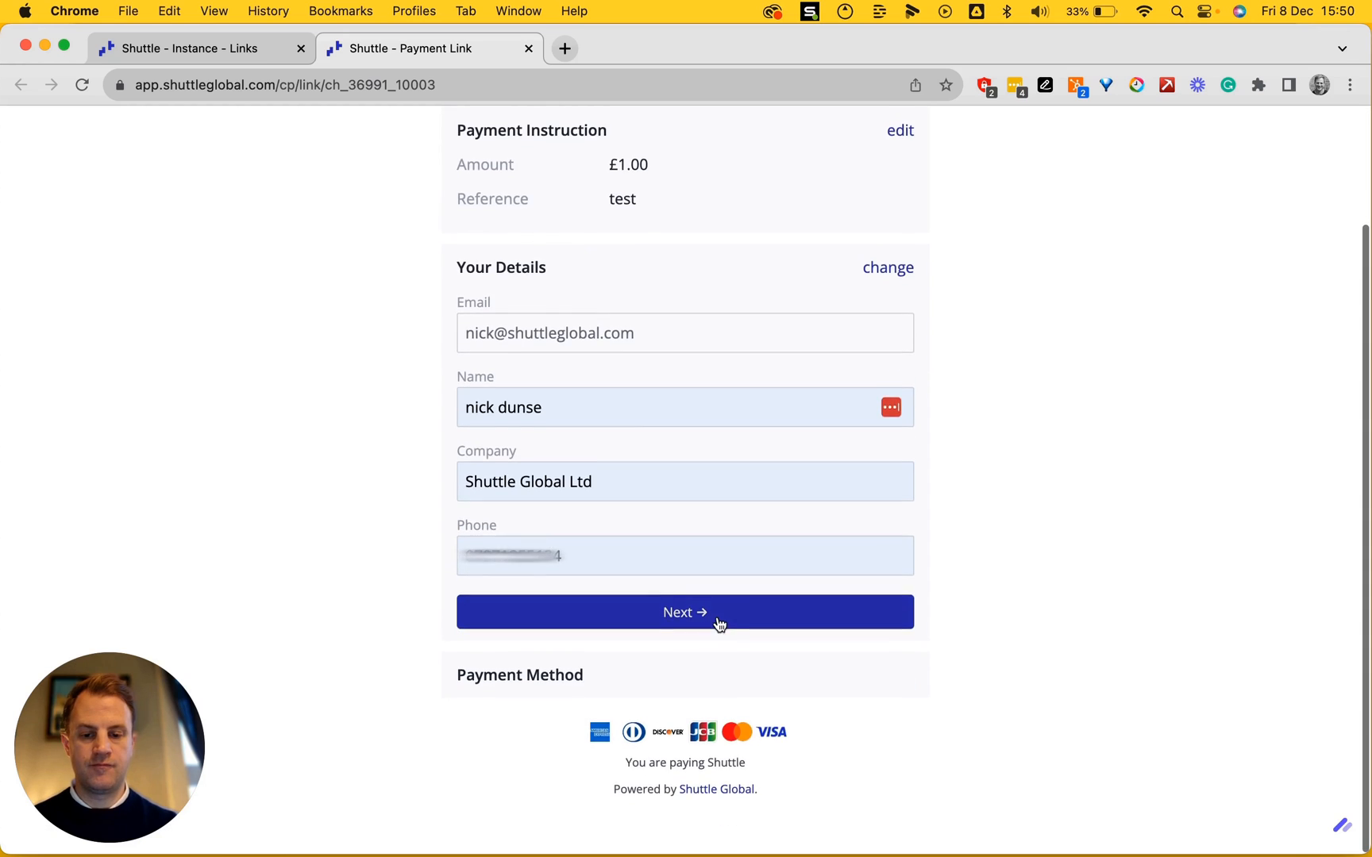
pyautogui.click(685, 611)
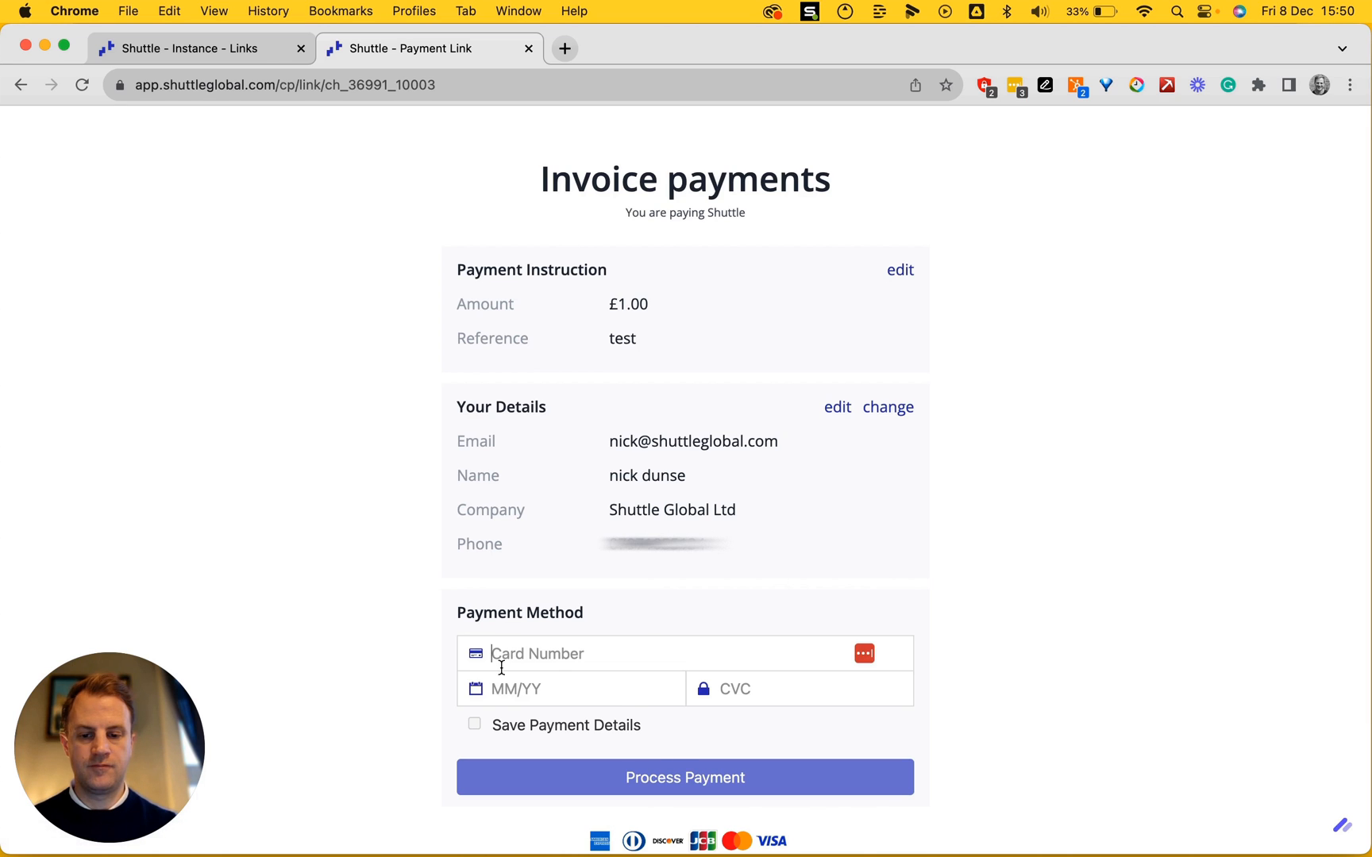
pyautogui.click(685, 777)
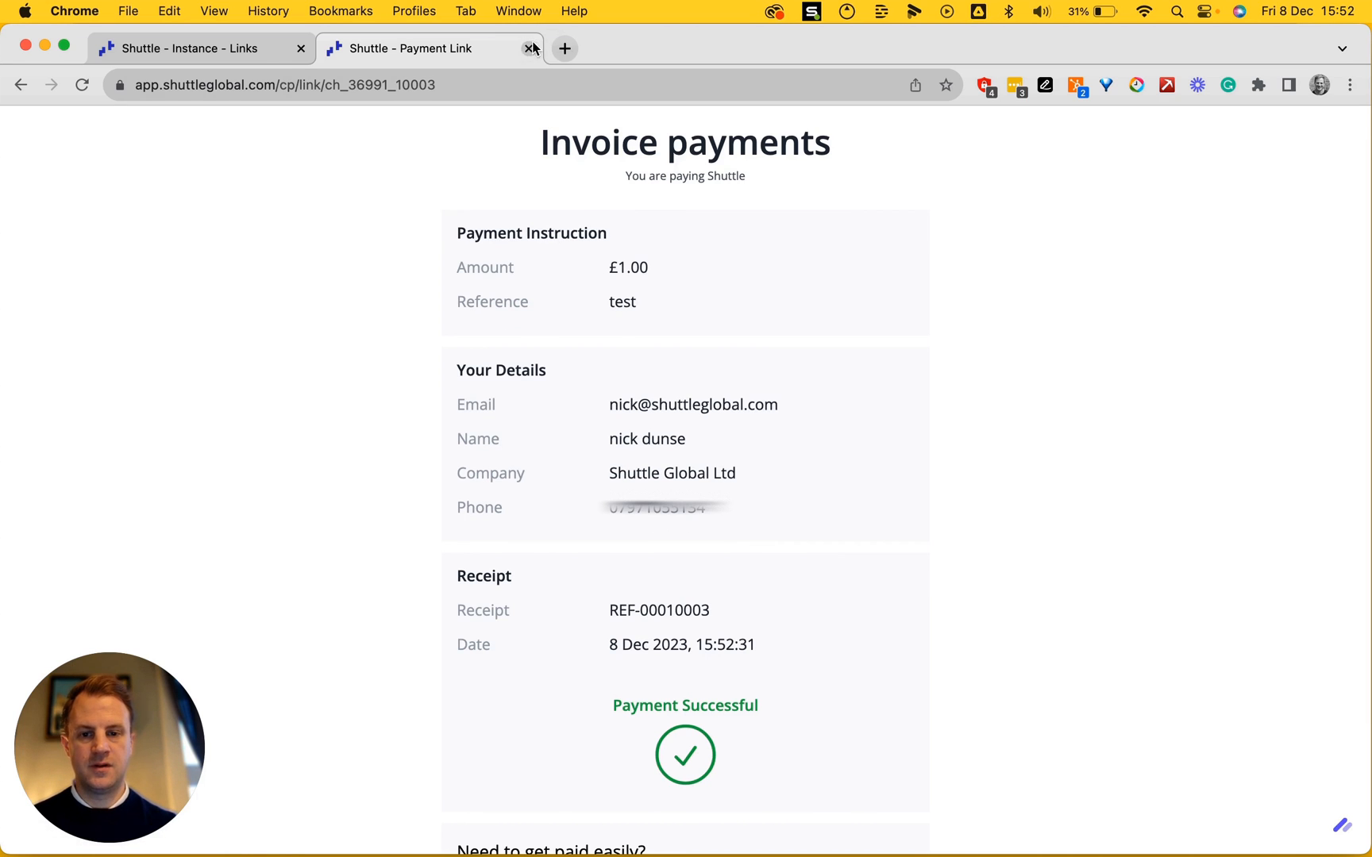
pyautogui.click(531, 48)
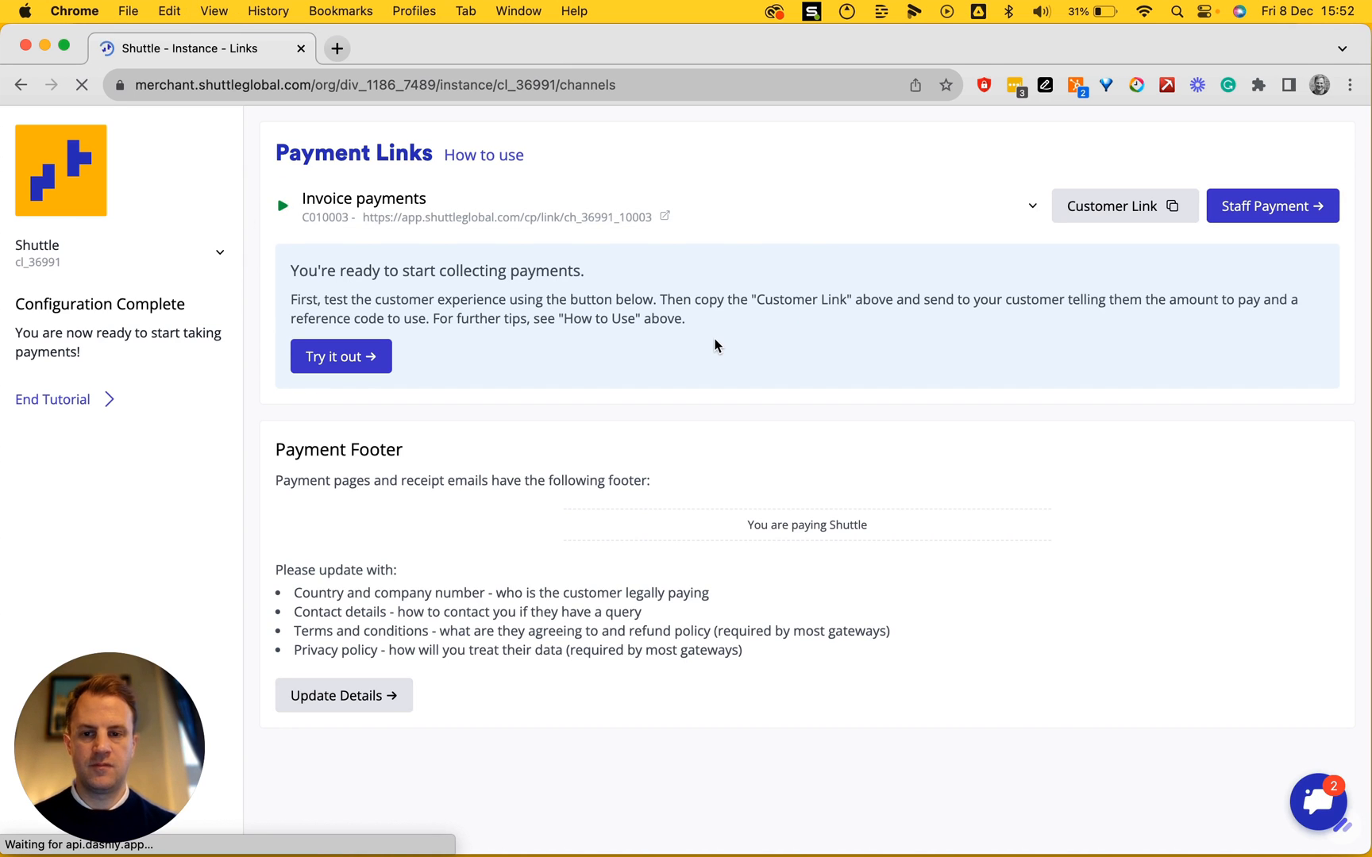
# Step: End the setup tutorial and choose Edit from the Invoice payments link's actions
pyautogui.click(51, 400)
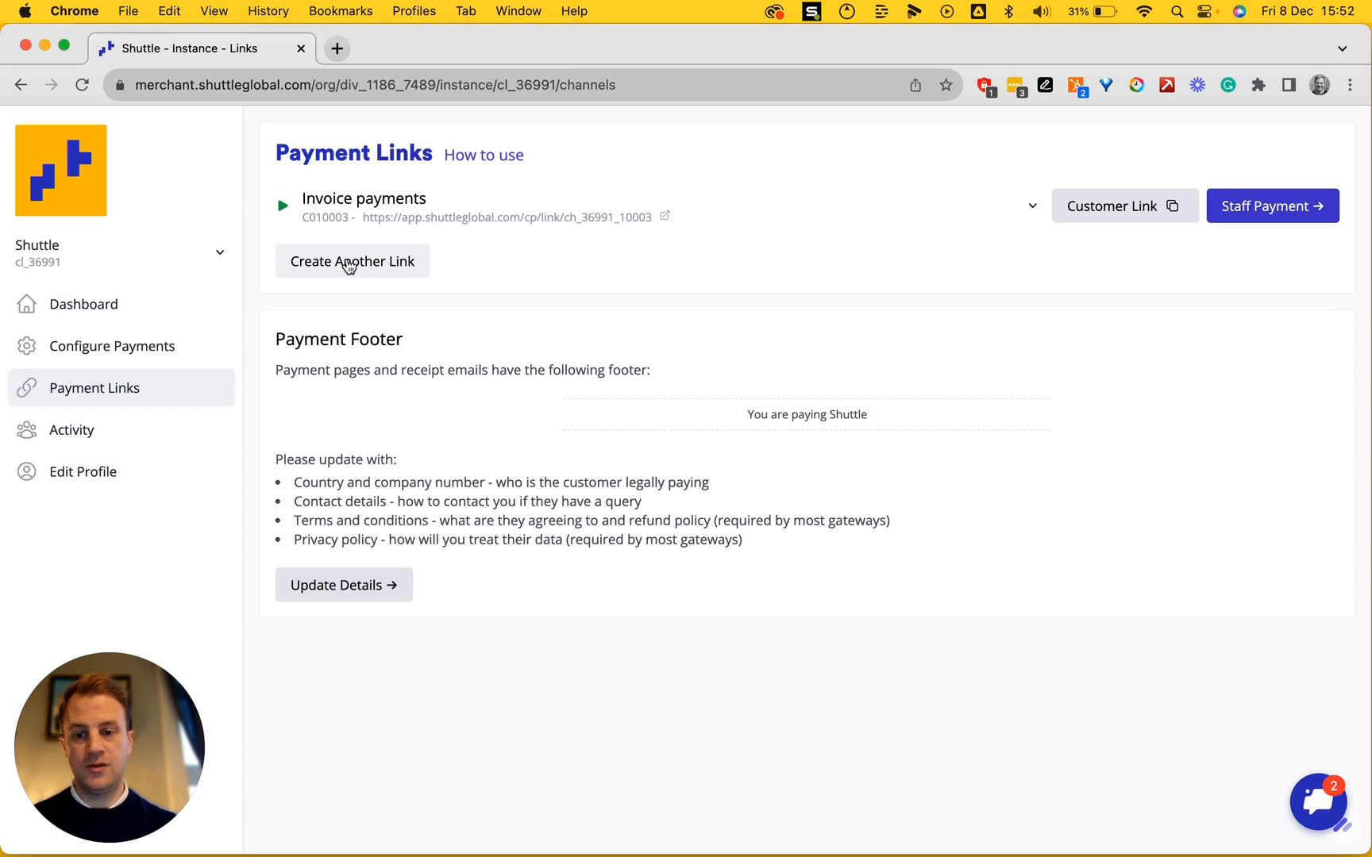
pyautogui.click(1031, 205)
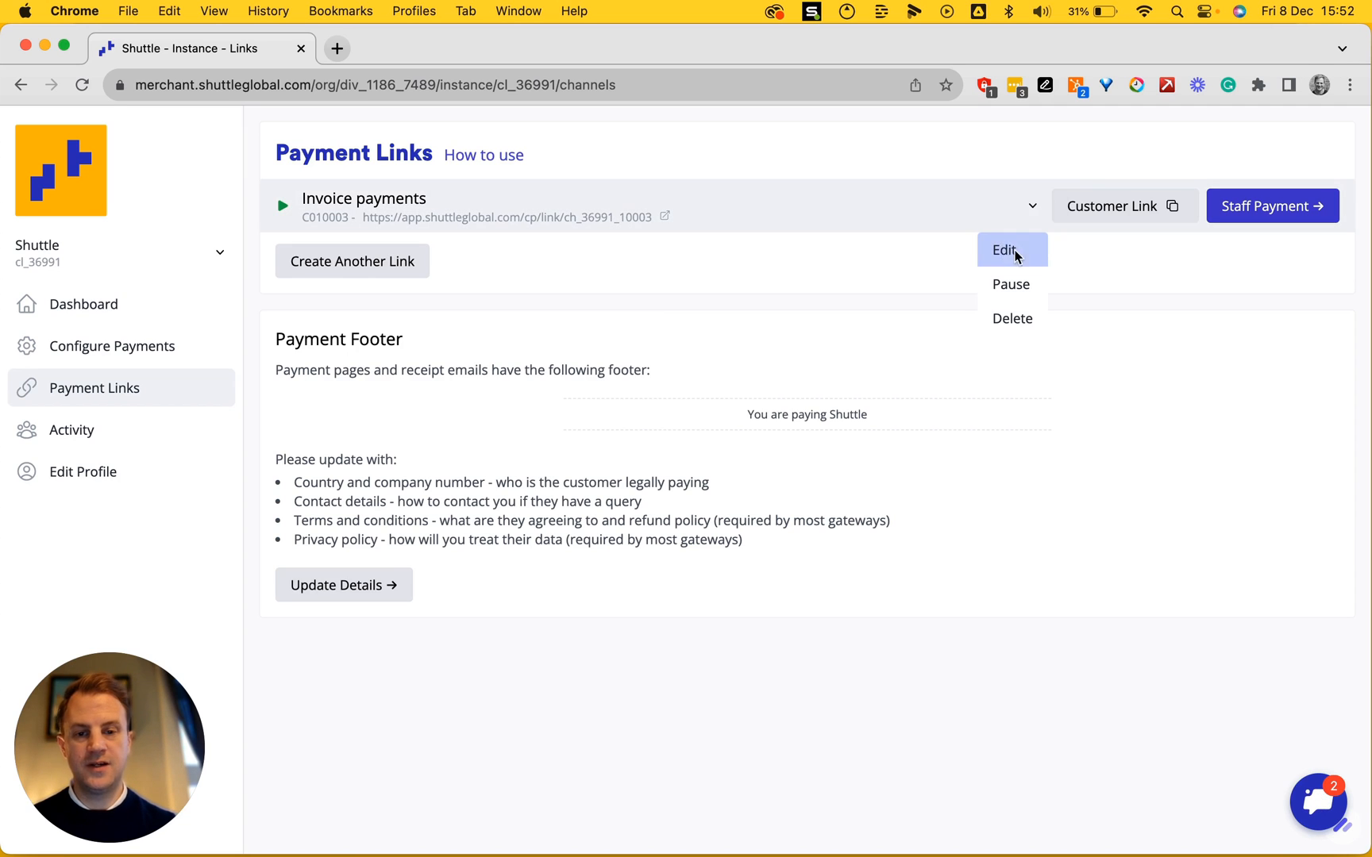
pyautogui.click(1012, 250)
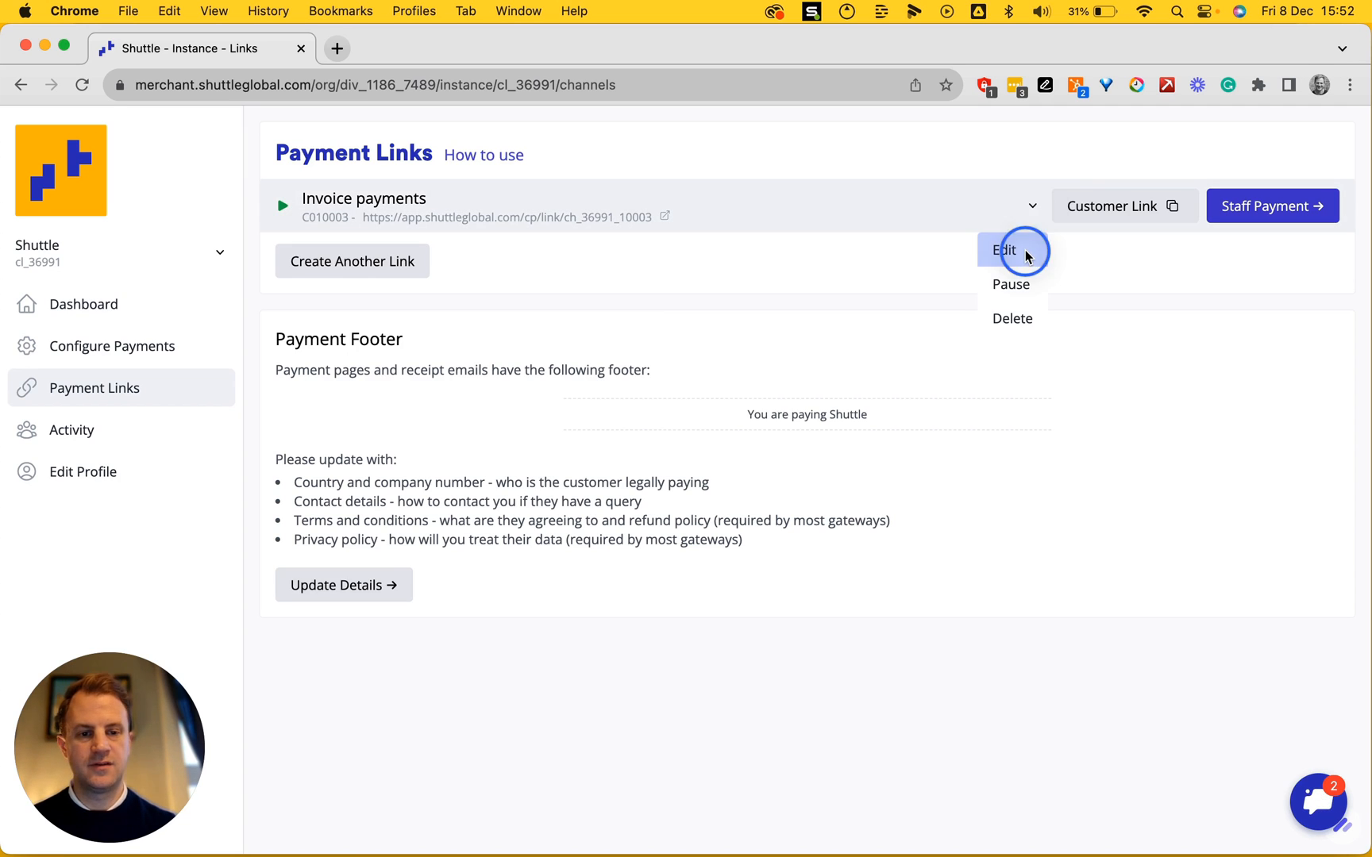
pyautogui.click(1003, 250)
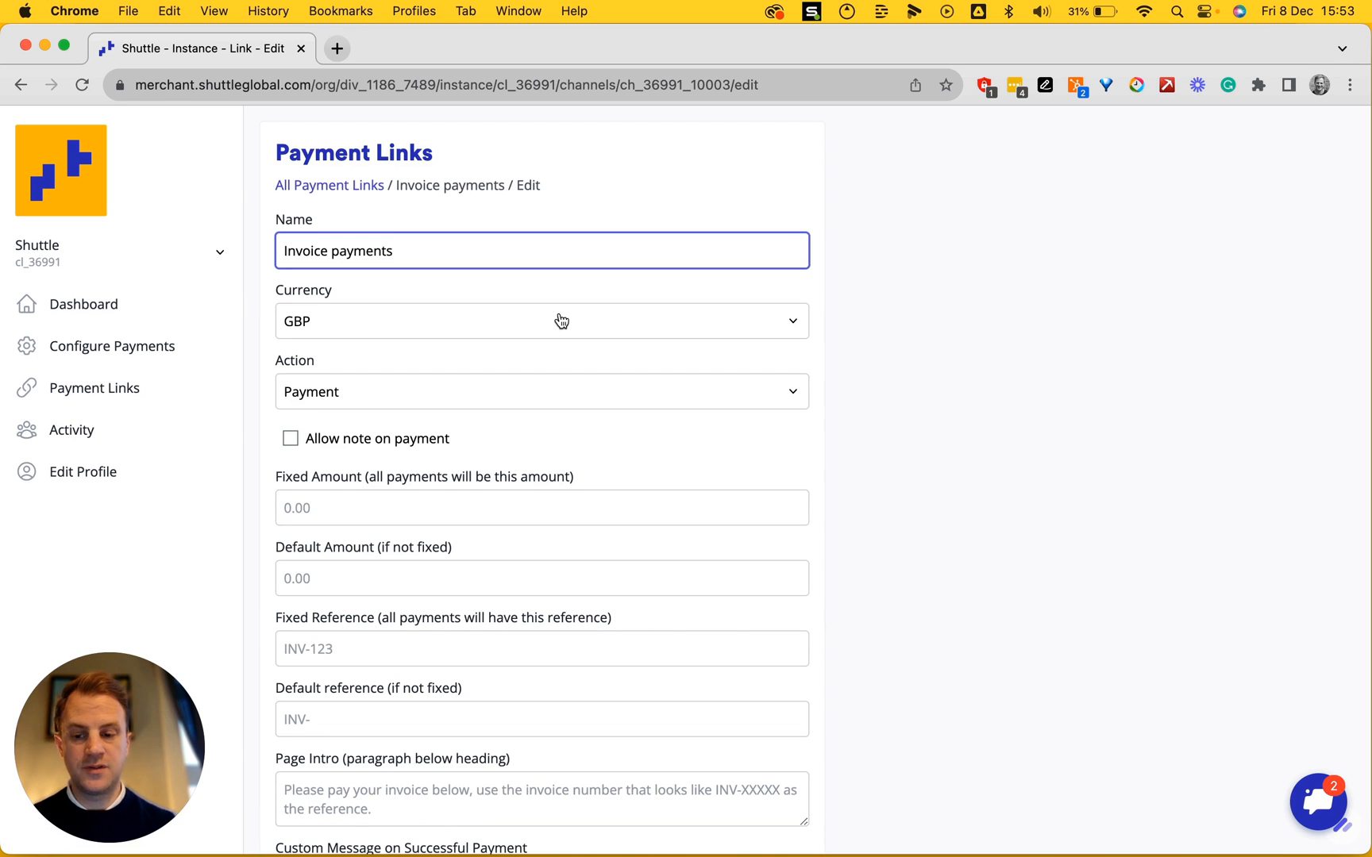
pyautogui.scroll(-3)
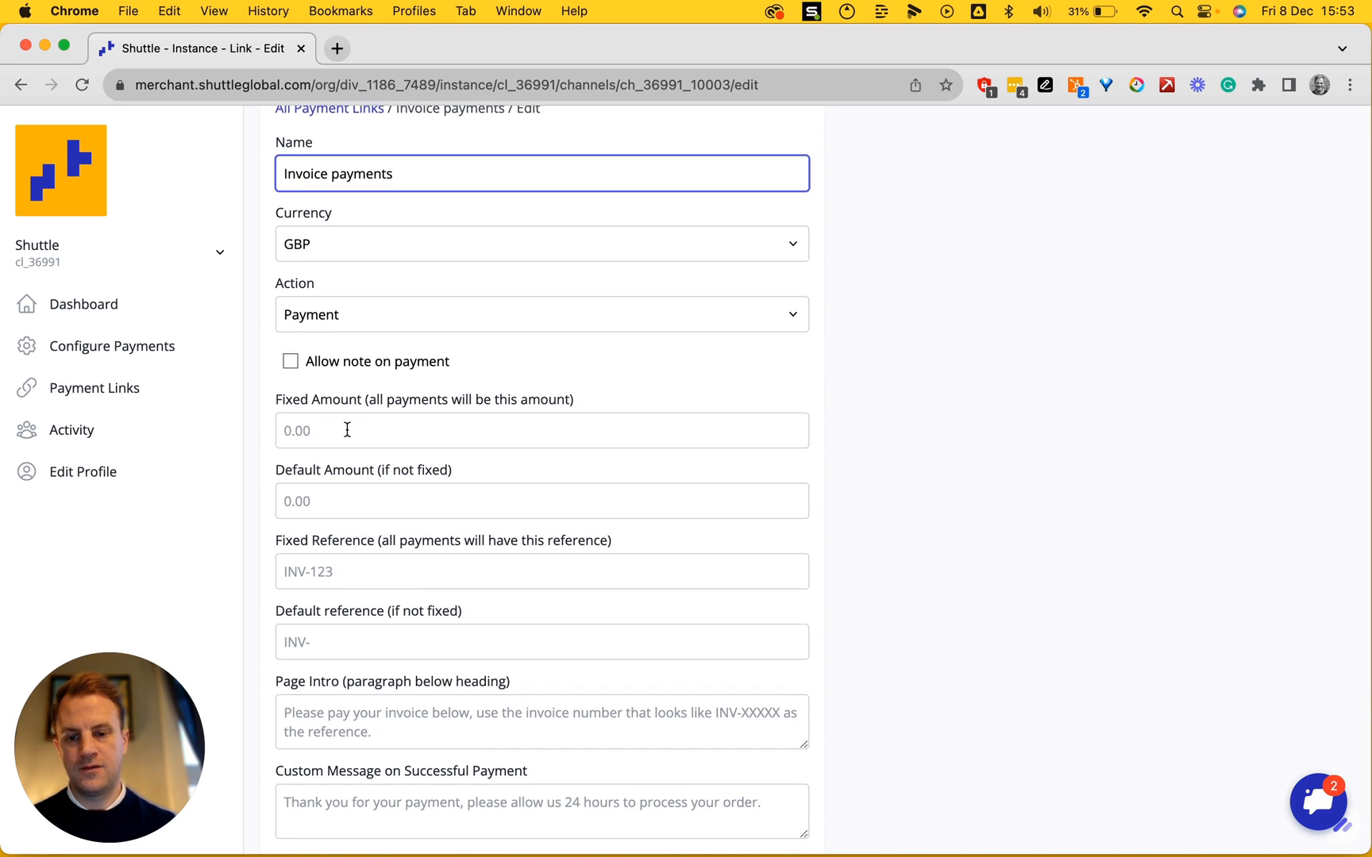
pyautogui.scroll(-3)
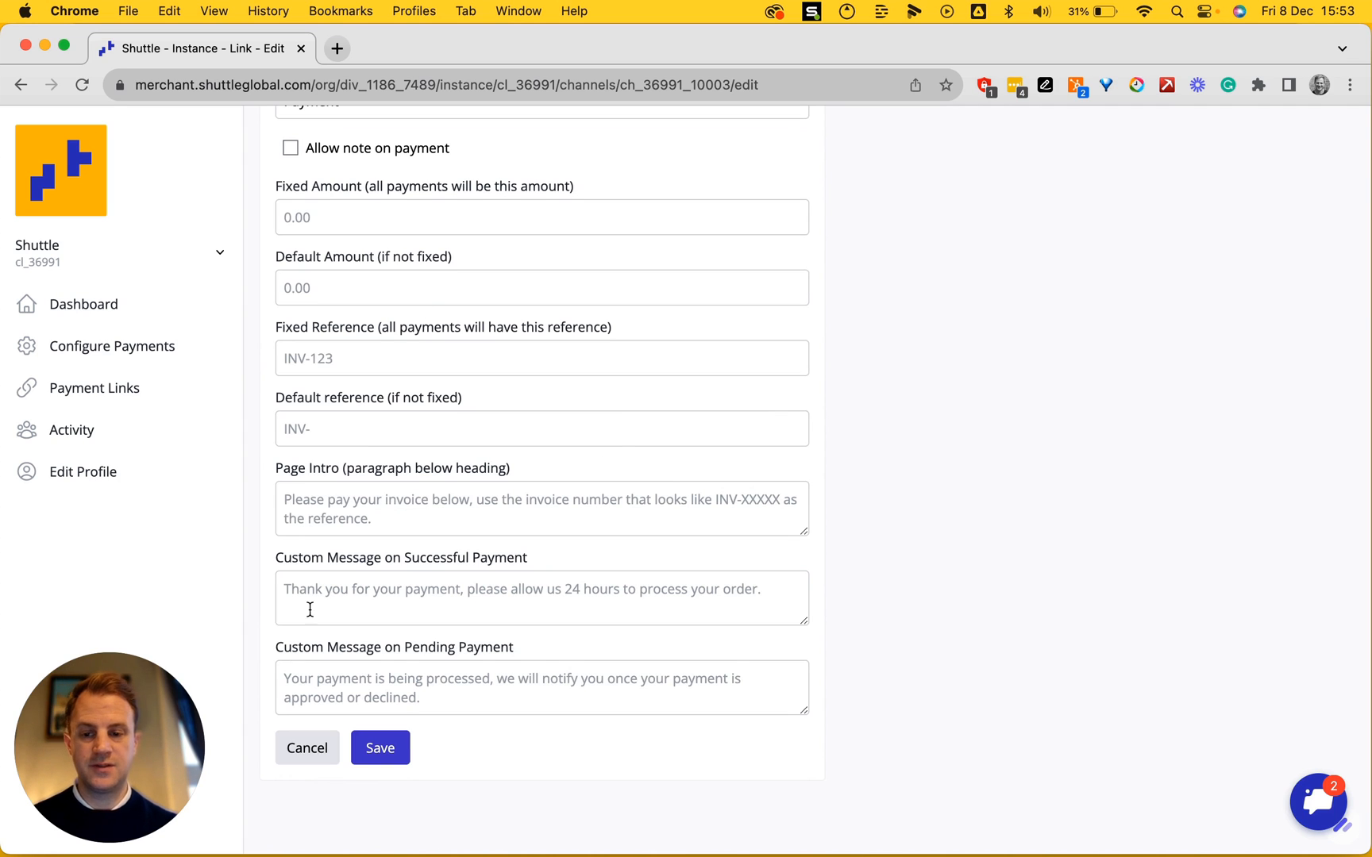
pyautogui.click(306, 748)
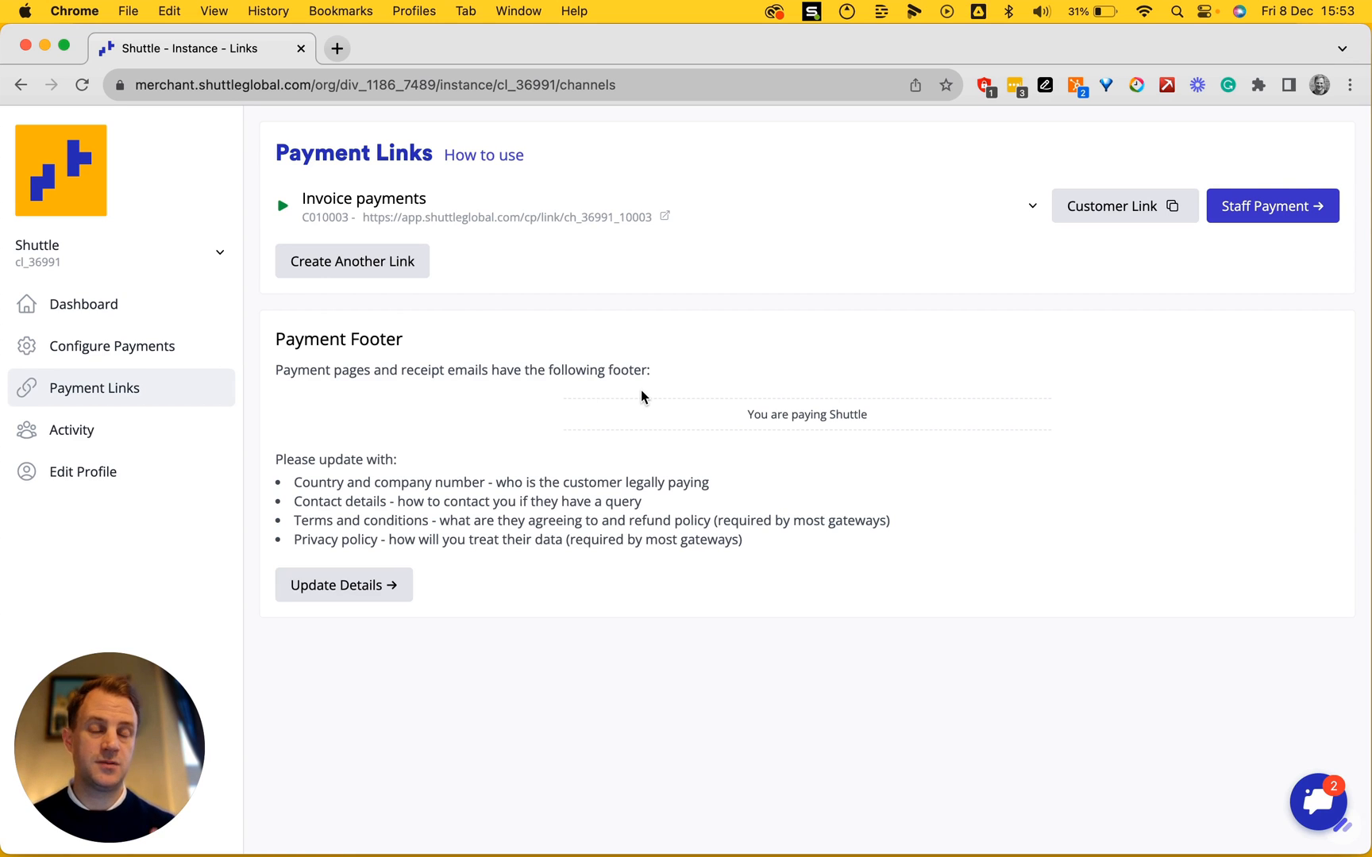
pyautogui.moveTo(601, 396)
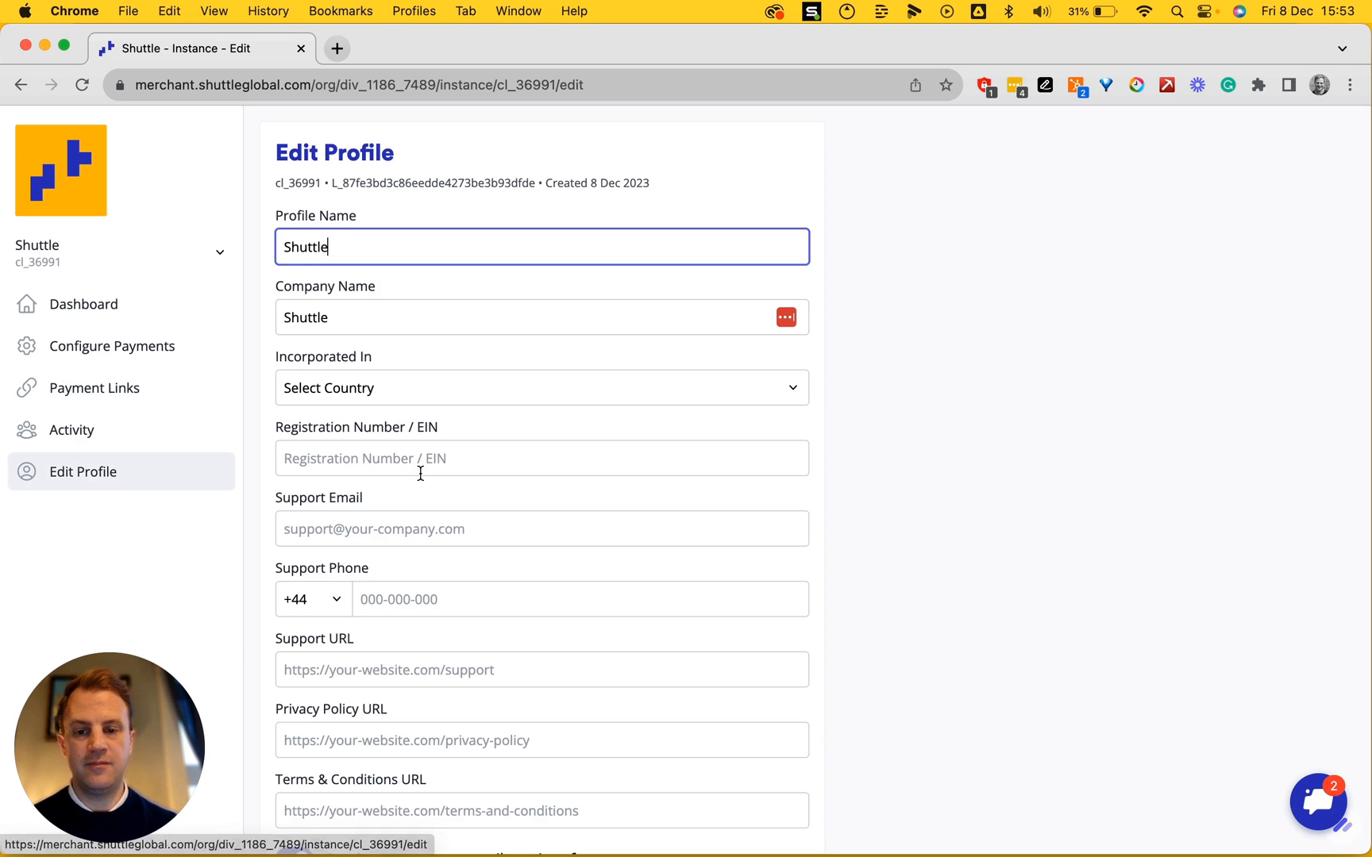
# Step: Save the Shuttle profile with receipts, payment notifications and usage reports switched on
pyautogui.scroll(-3)
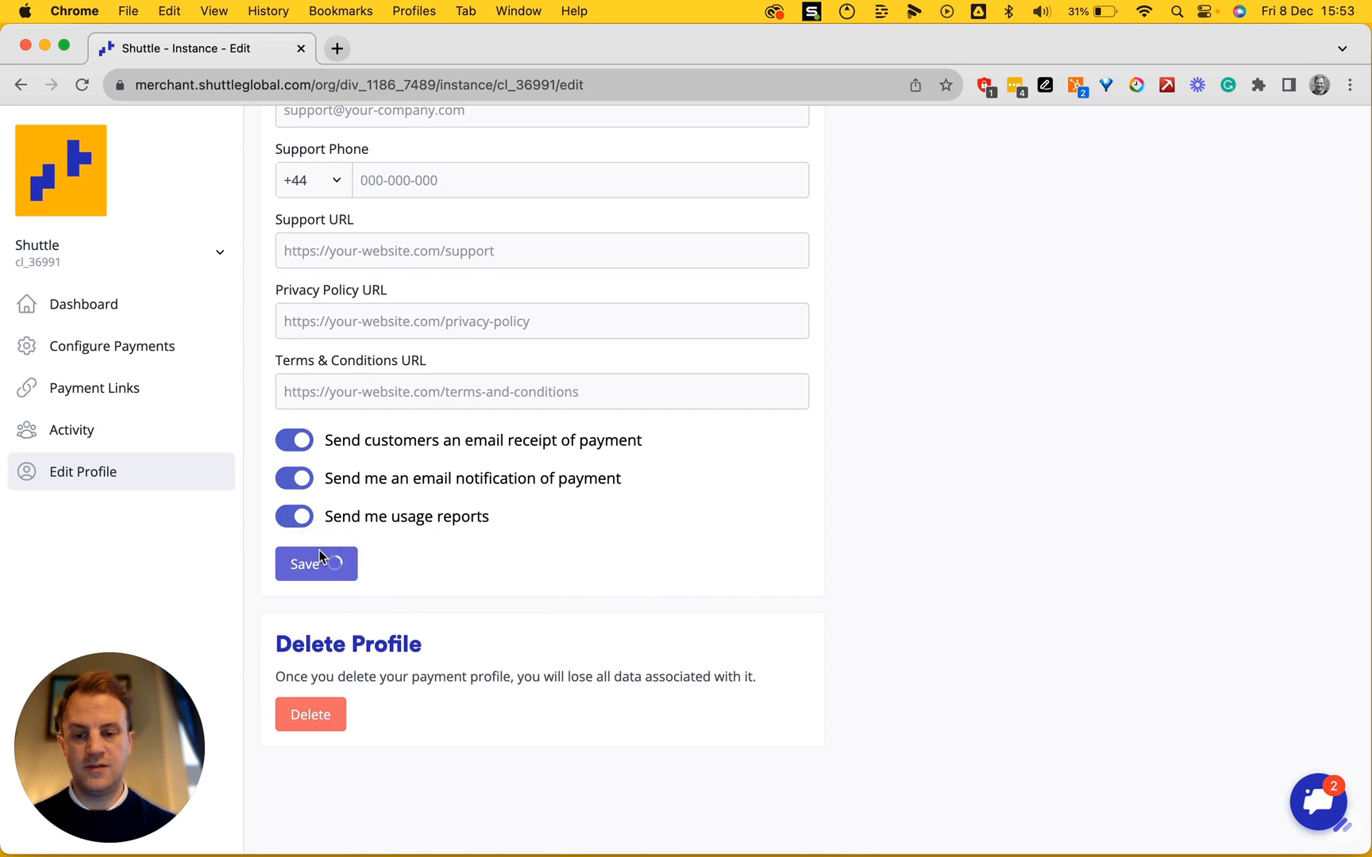
pyautogui.click(72, 430)
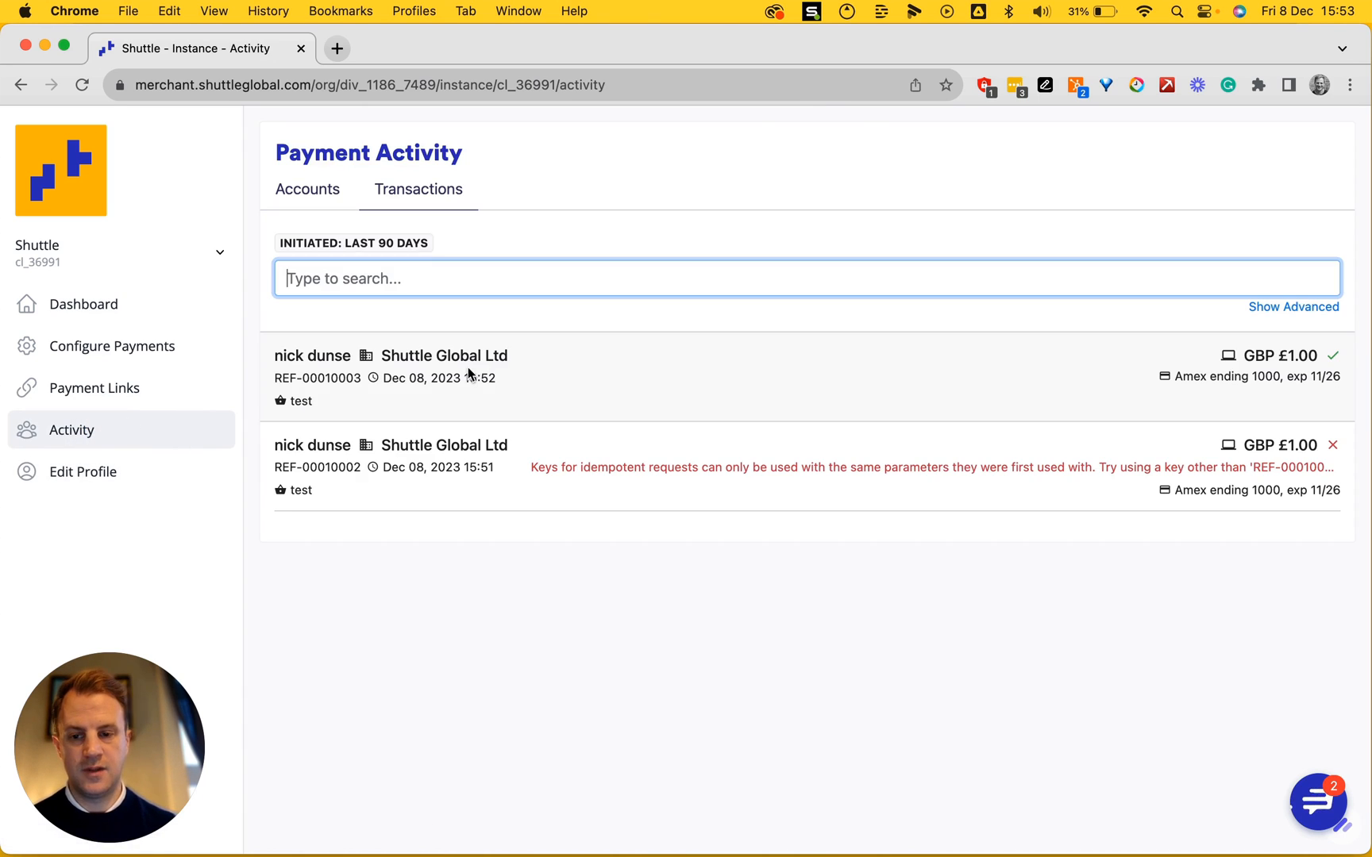
# Step: Return to the Payment Links overview listing the Invoice payments link
pyautogui.click(95, 387)
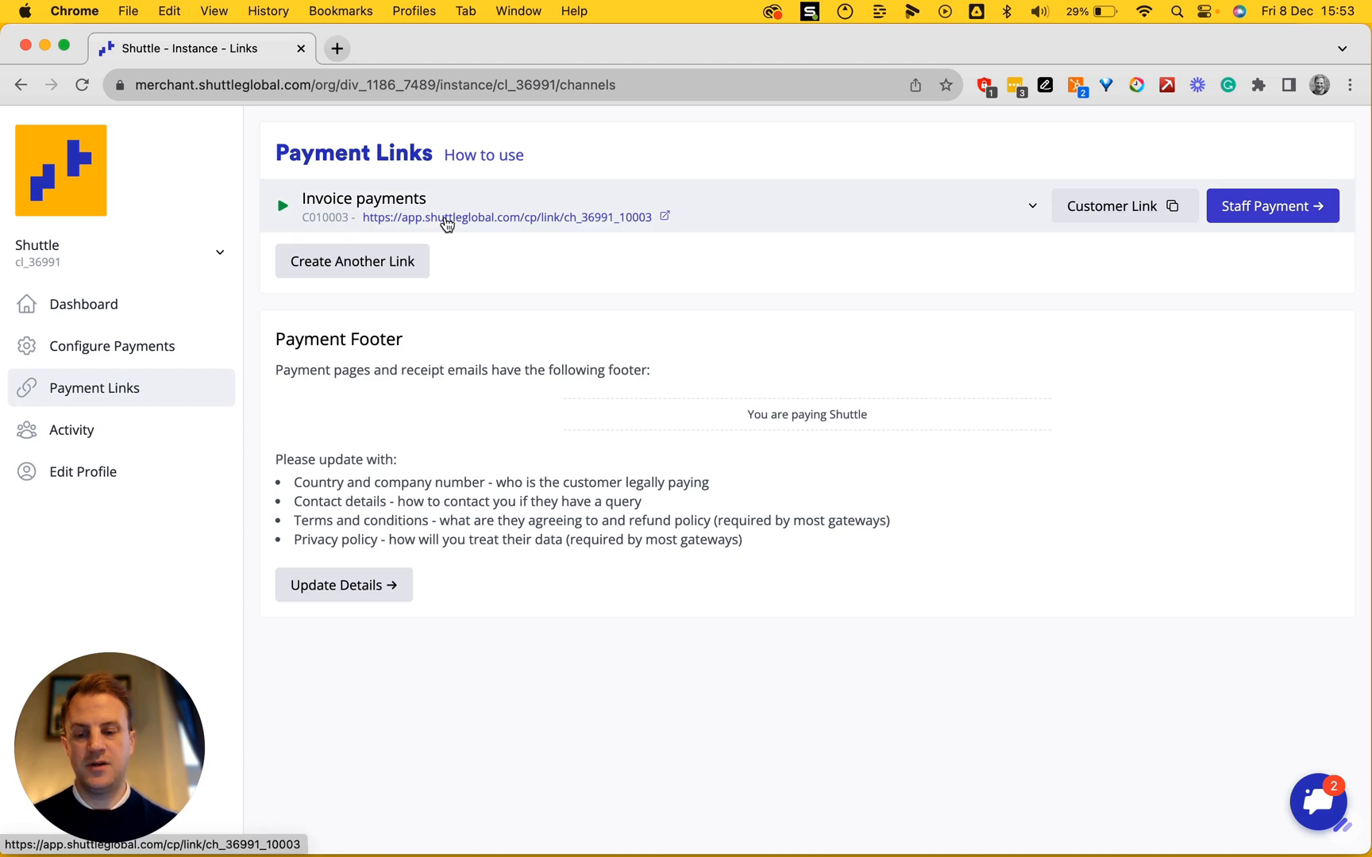
pyautogui.moveTo(681, 189)
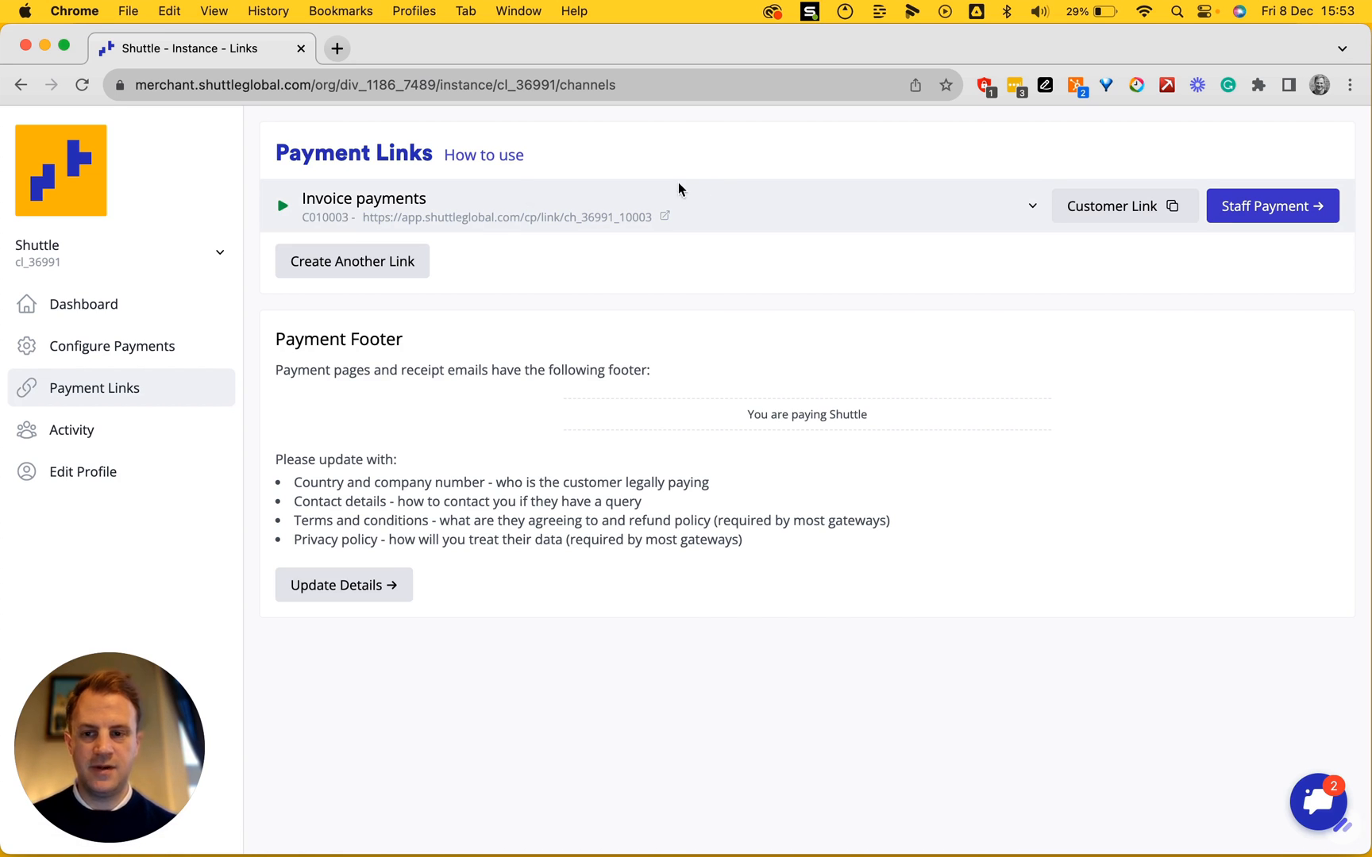